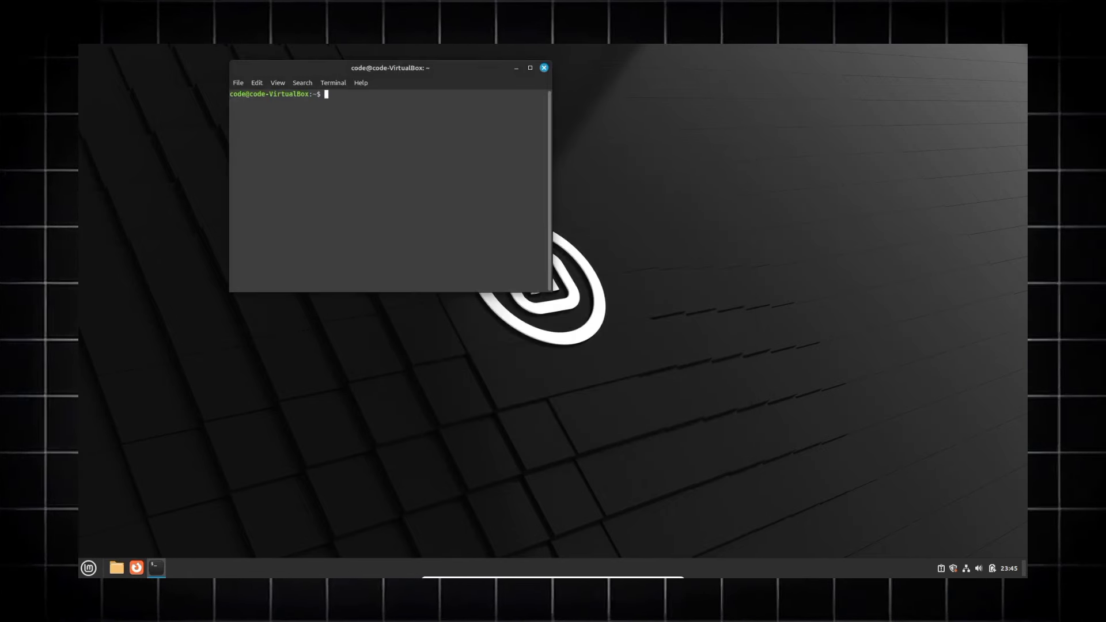
# Step: Begin the neofetch command at the terminal prompt, then reach the Home folder in the file manager
pyautogui.write('neof')
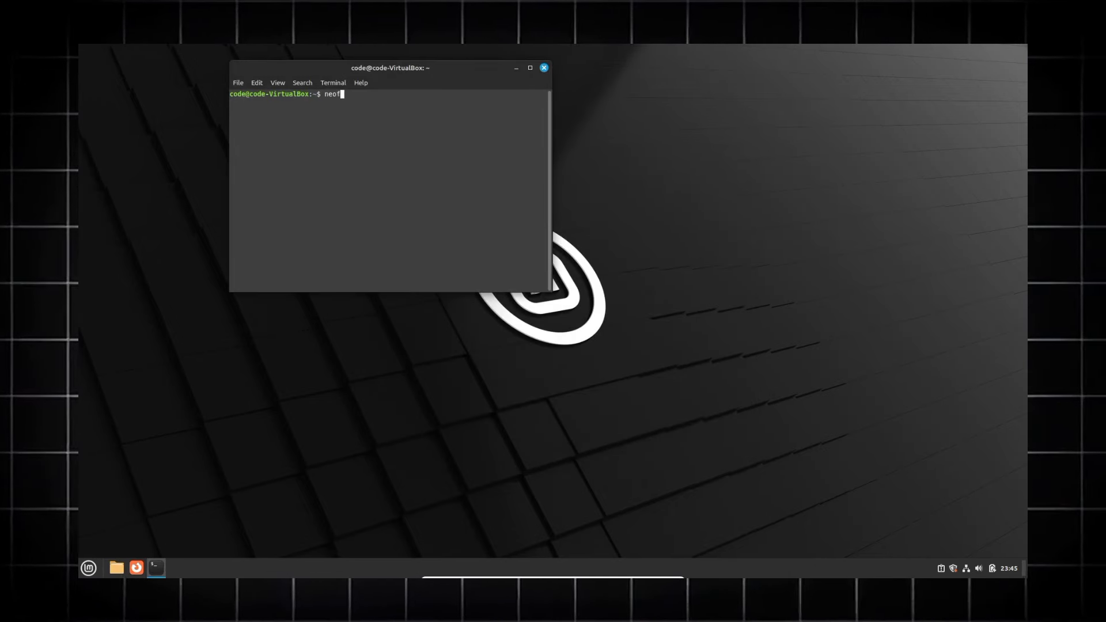
pyautogui.click(115, 567)
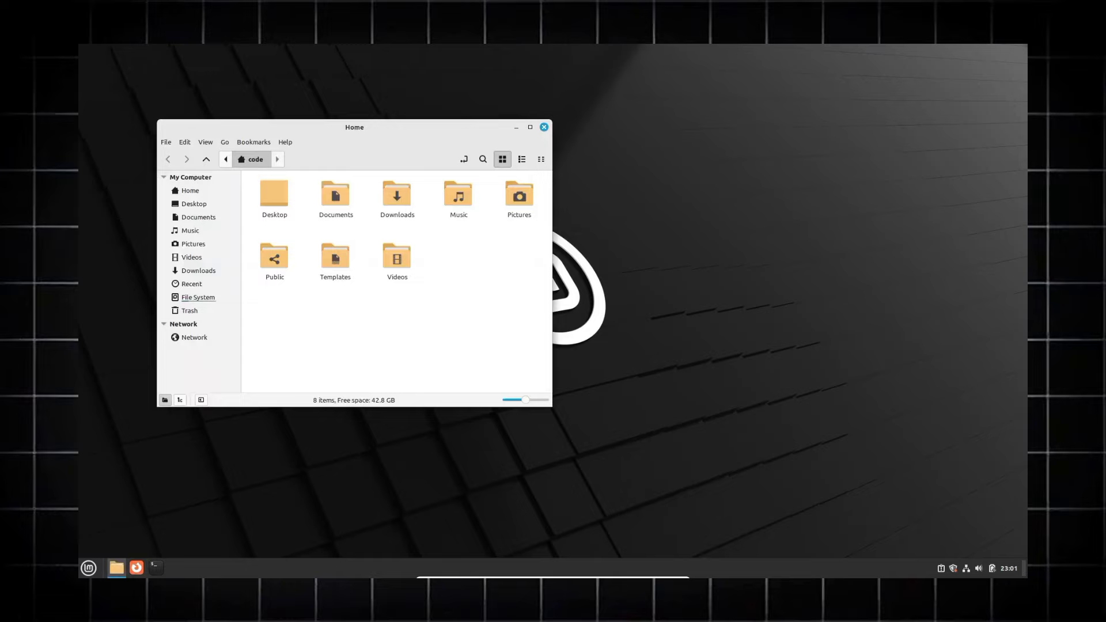
# Step: Close the Nemo Home window, leaving the empty desktop
pyautogui.click(284, 142)
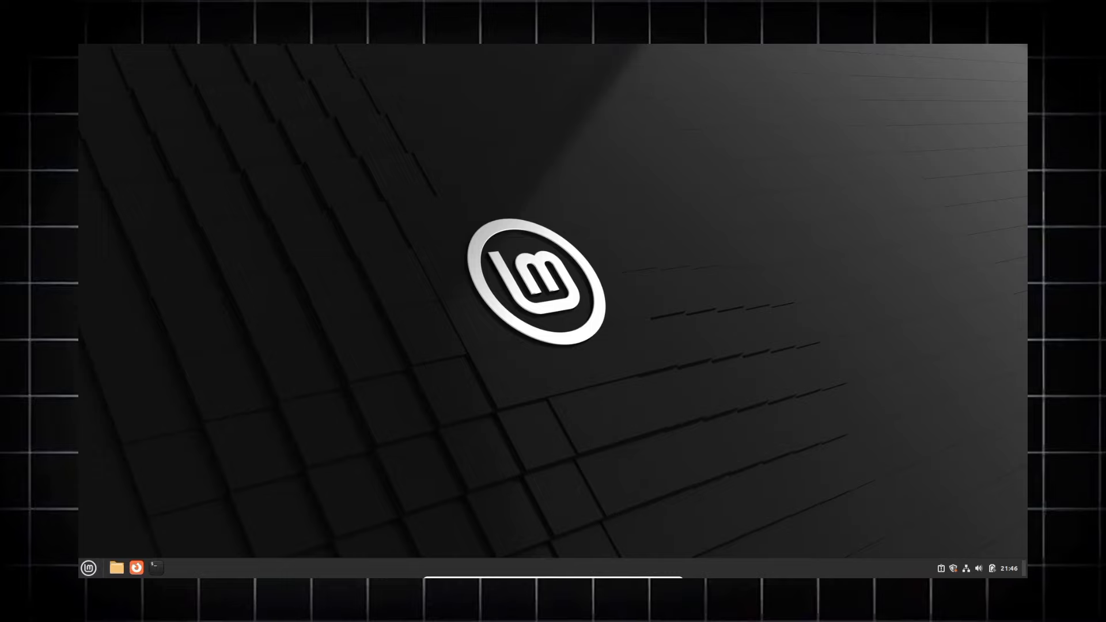
pyautogui.click(155, 568)
pyautogui.write('neofetch')
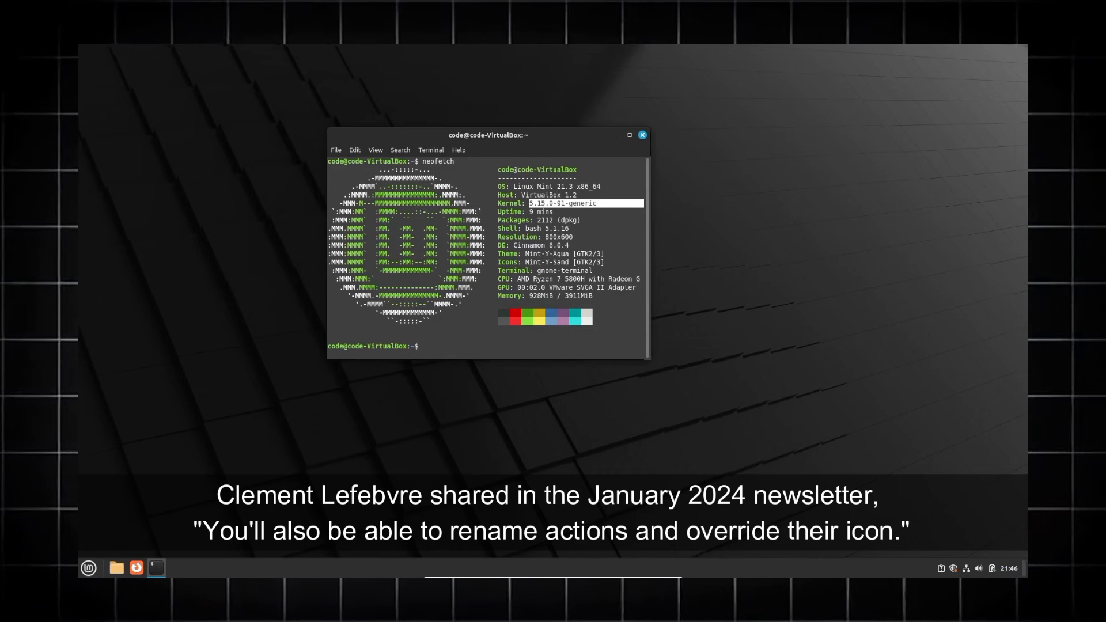
pyautogui.click(641, 135)
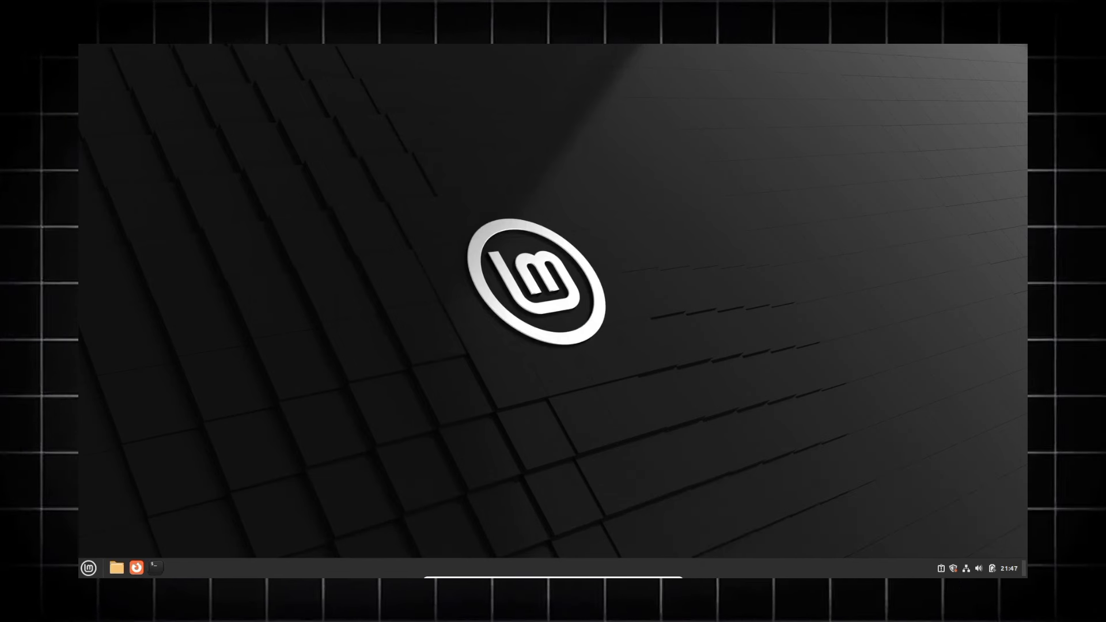
# Step: From the applications menu, reach Pictures and show the fox AVIF photo in Image Viewer
pyautogui.click(175, 568)
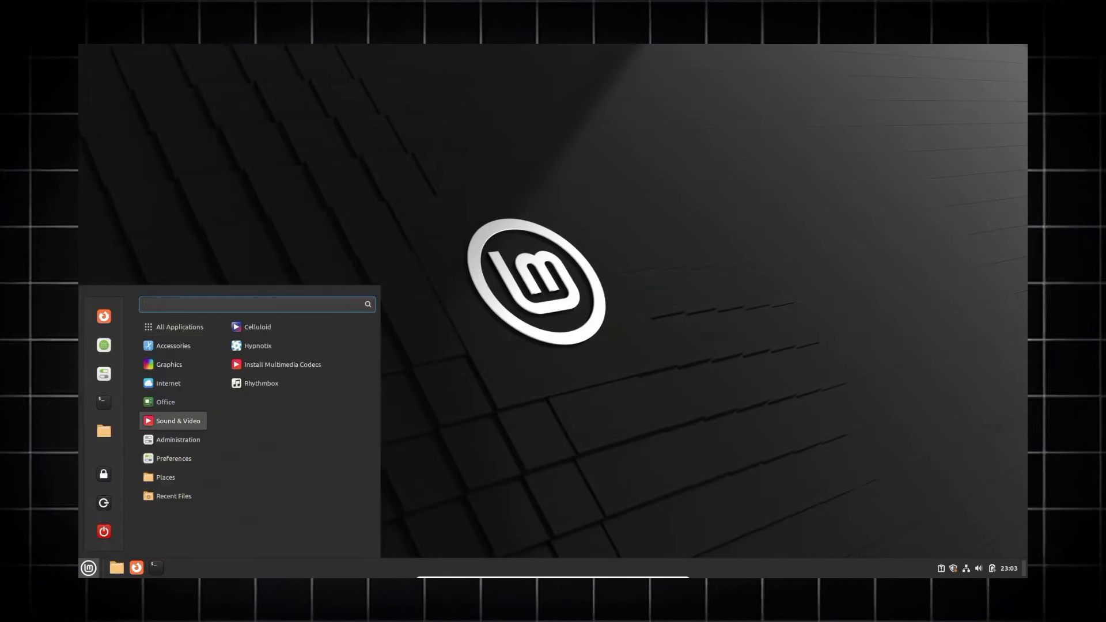
pyautogui.click(257, 345)
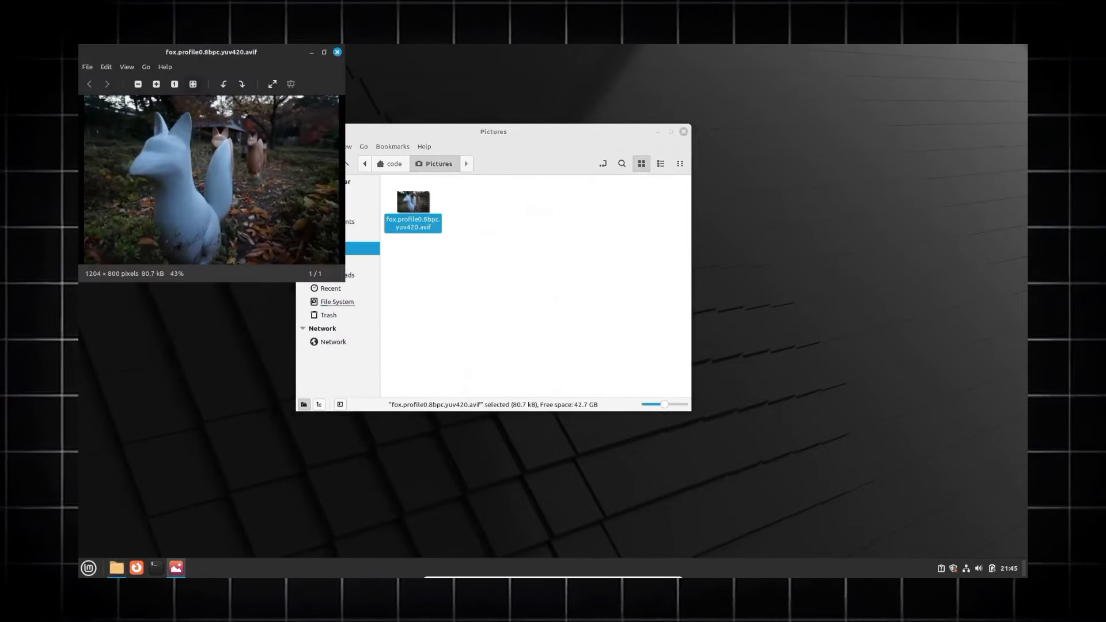
# Step: Show the fox picture's context actions, view System Info, then land on the Linux Mint 21.3 download page
pyautogui.rightClick(412, 203)
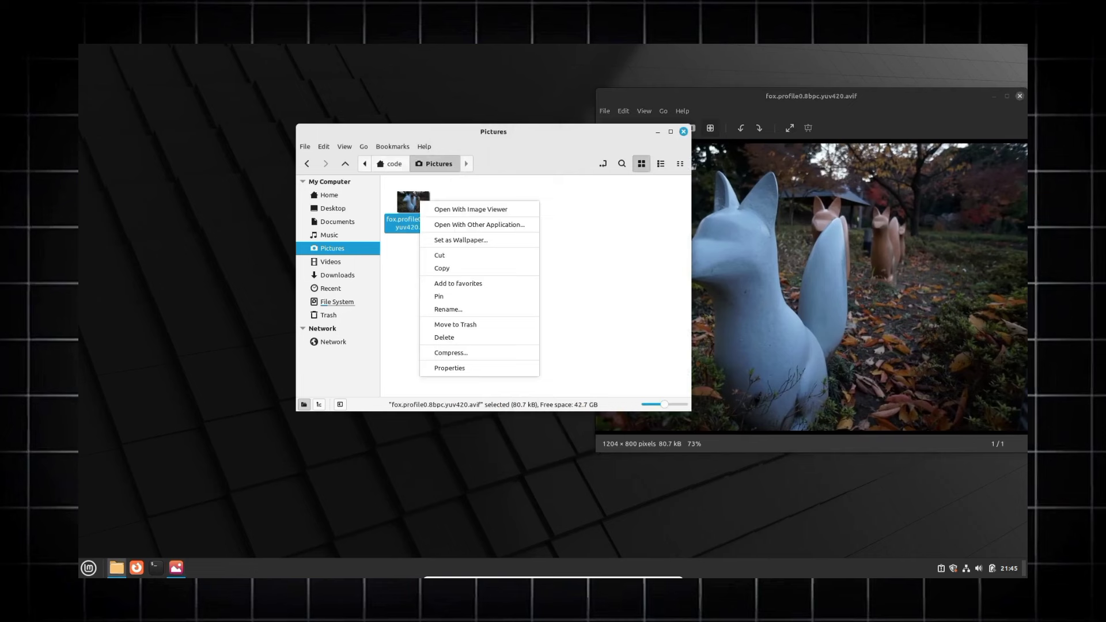
pyautogui.click(449, 367)
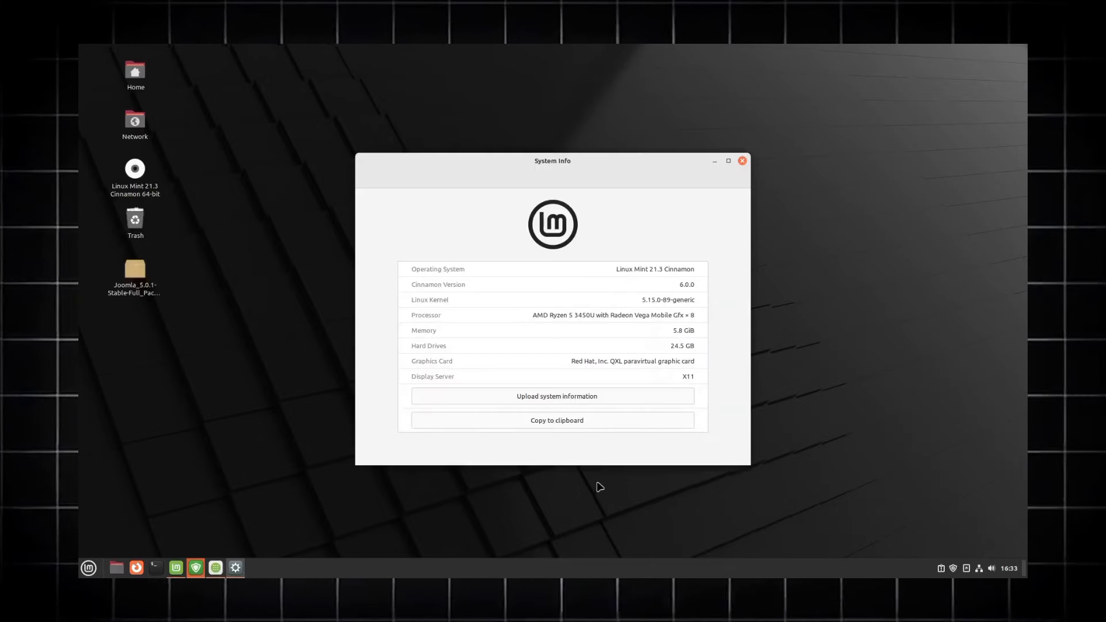
pyautogui.click(555, 419)
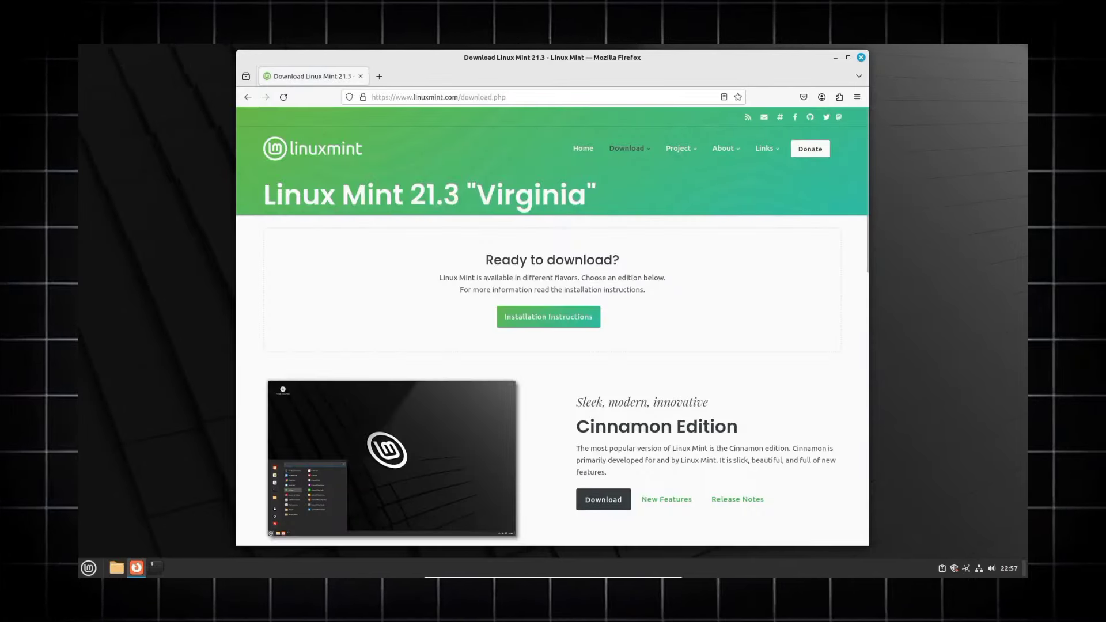
# Step: Reach the Linux Mint 21.3 Cinnamon Edition download page and view its integrity-check section
pyautogui.scroll(-3)
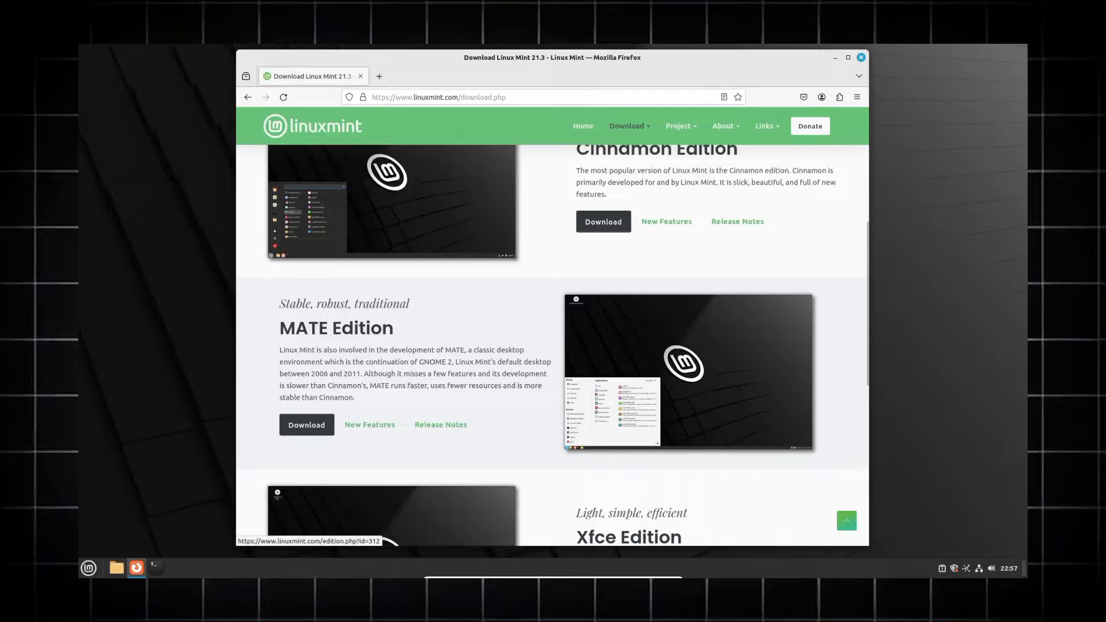
pyautogui.click(602, 221)
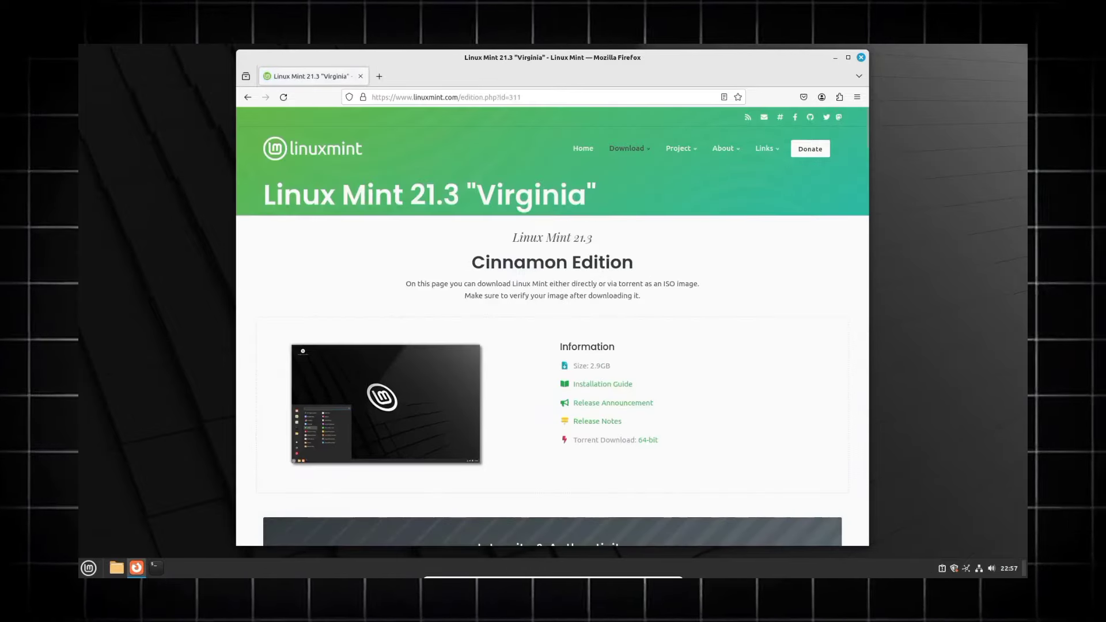
pyautogui.scroll(-3)
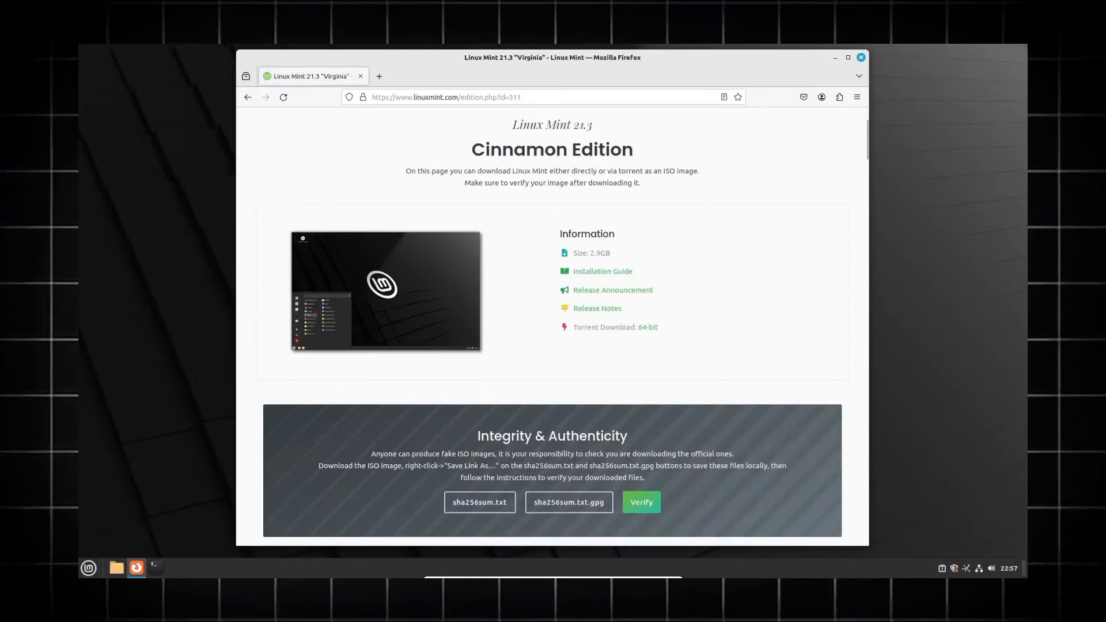